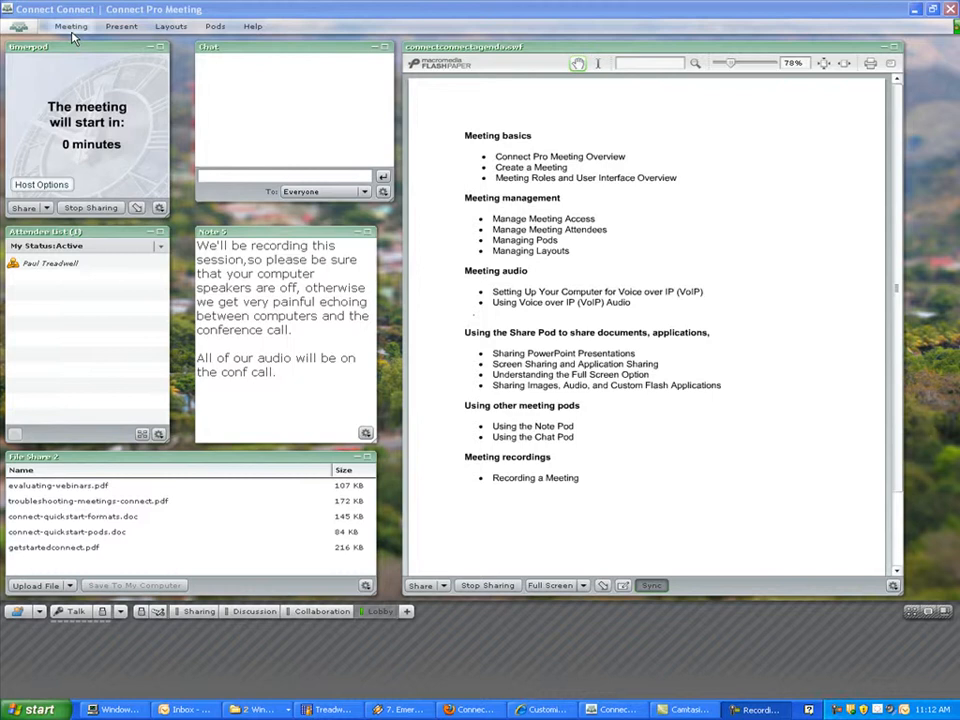
Launch the Audio Setup Wizard from the Meeting menu's Manage My Settings
click(71, 26)
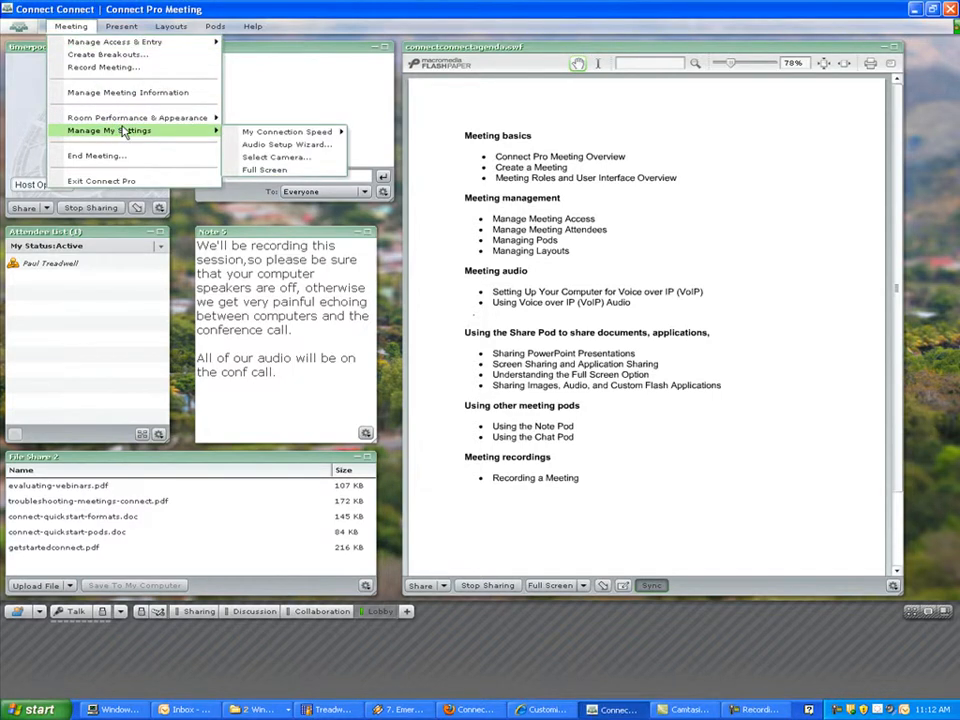
click(288, 144)
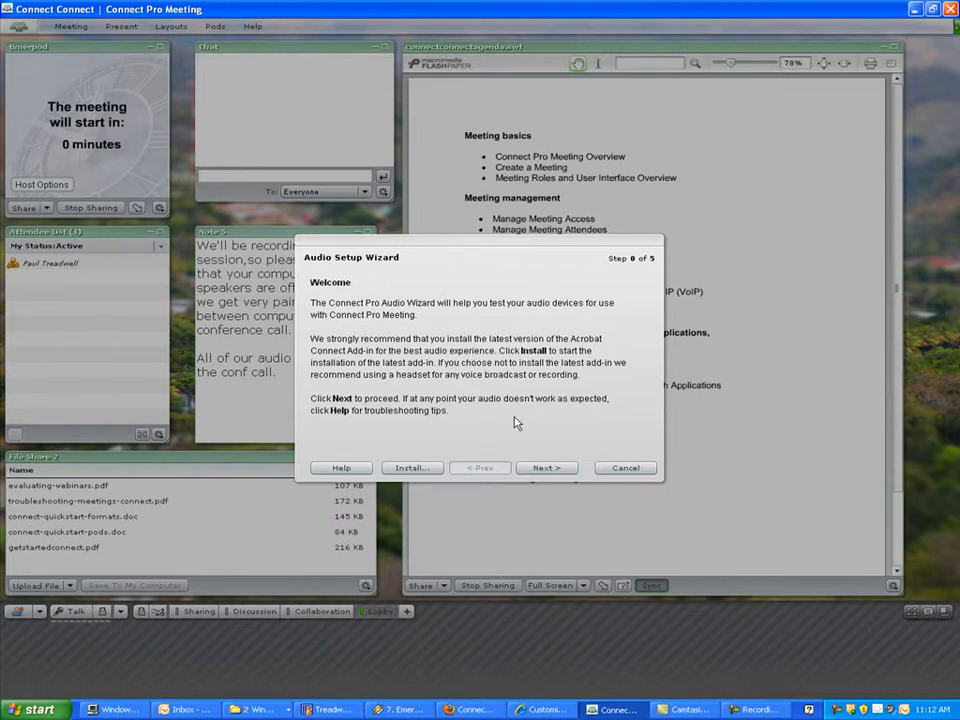
Advance past the wizard's Welcome page to the sound output test
click(546, 467)
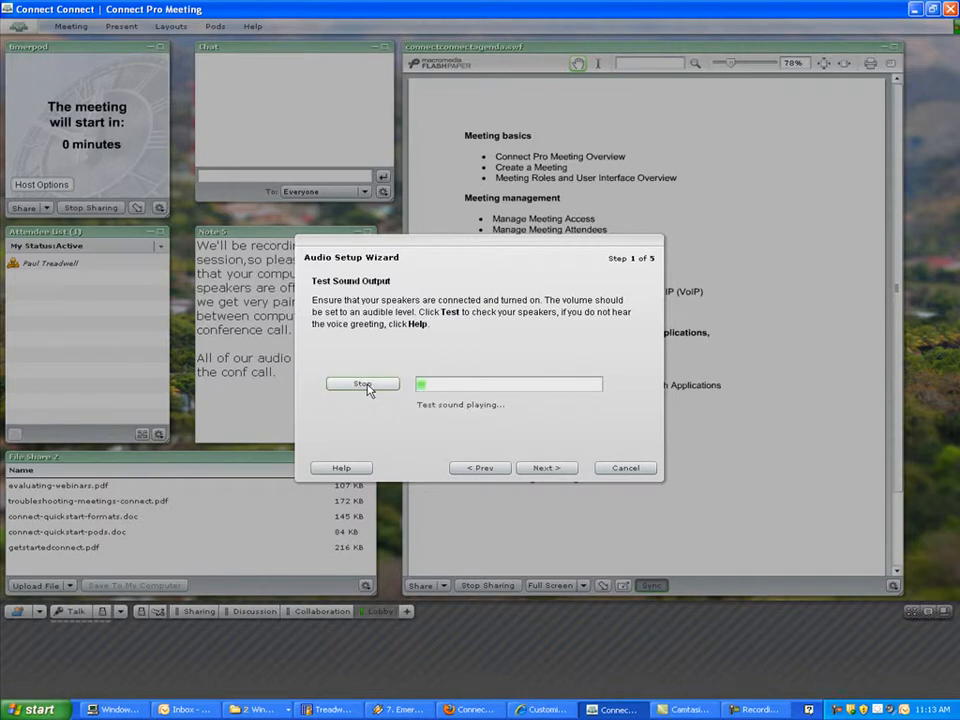
Stop the speaker test sound
click(546, 468)
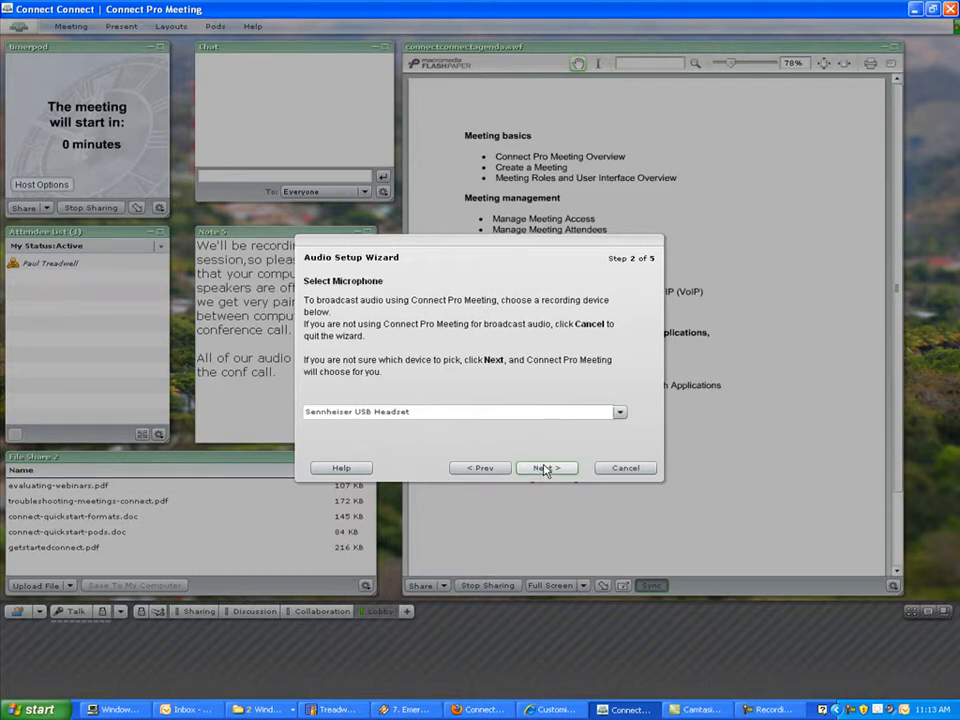
click(546, 468)
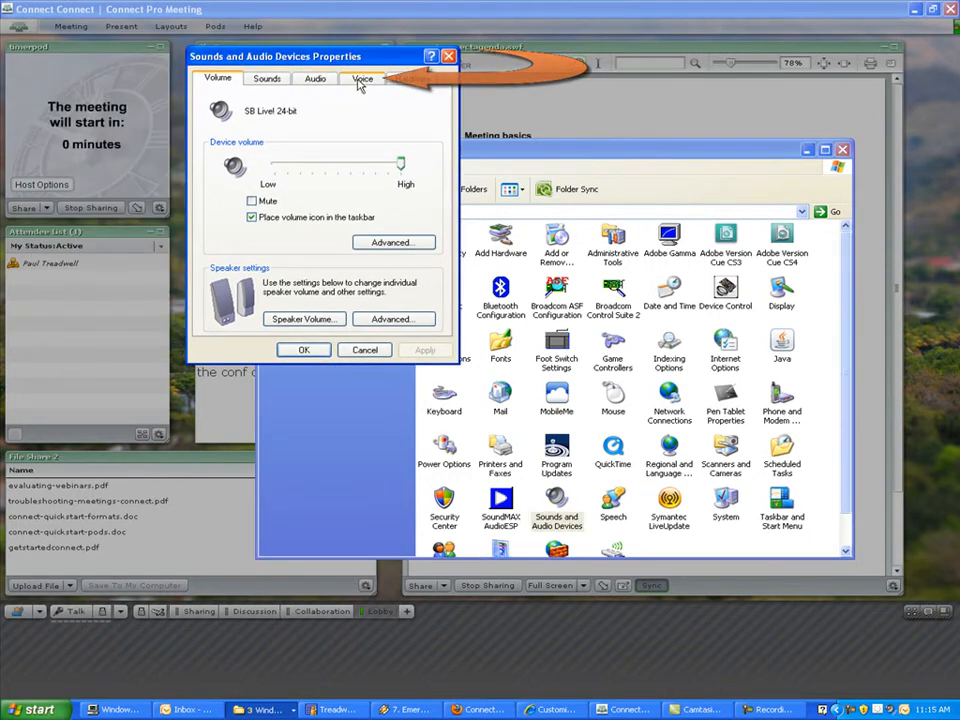
Show the Voice tab of Sounds and Audio Devices
click(362, 78)
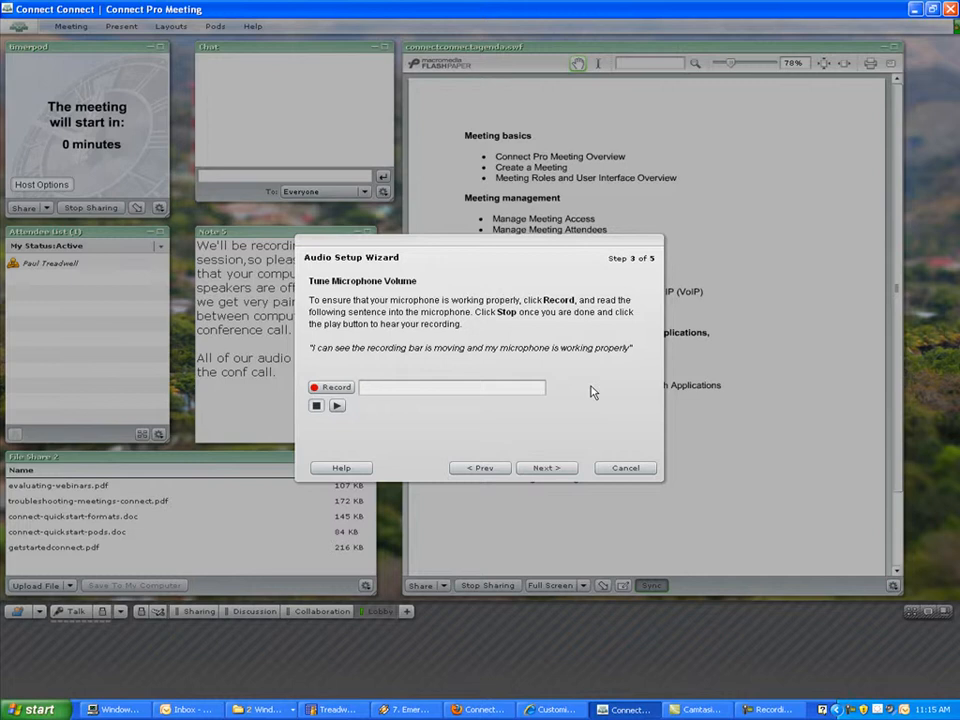
mouse_move(567, 453)
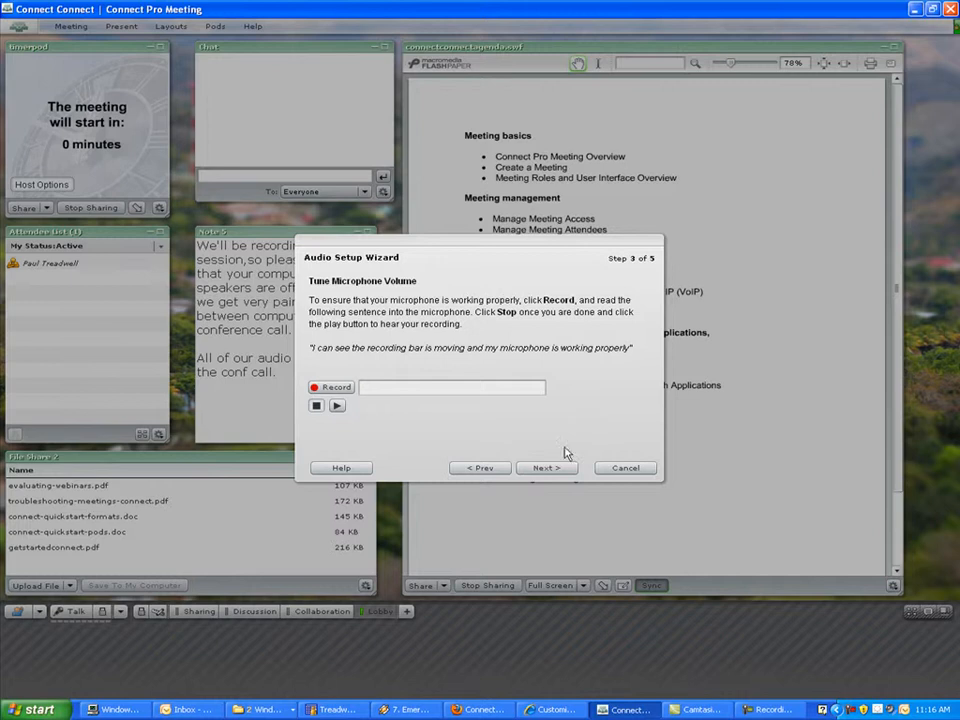
Leave the Tune Microphone Volume step for Step 4, silence level
click(547, 467)
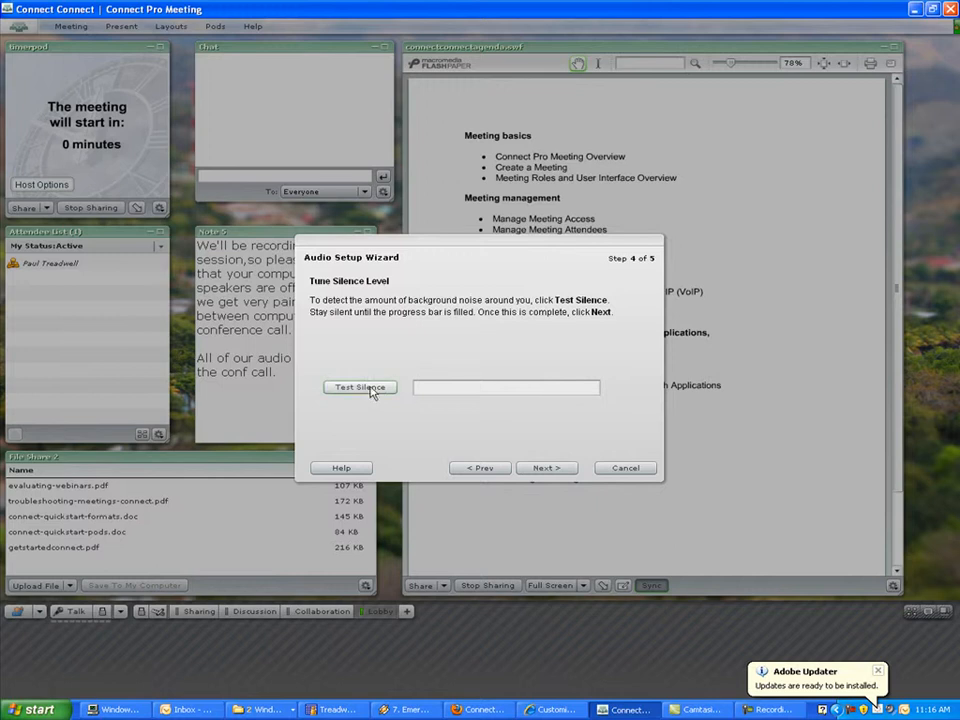
Run Test Silence to measure background noise, then finish the wizard
click(359, 387)
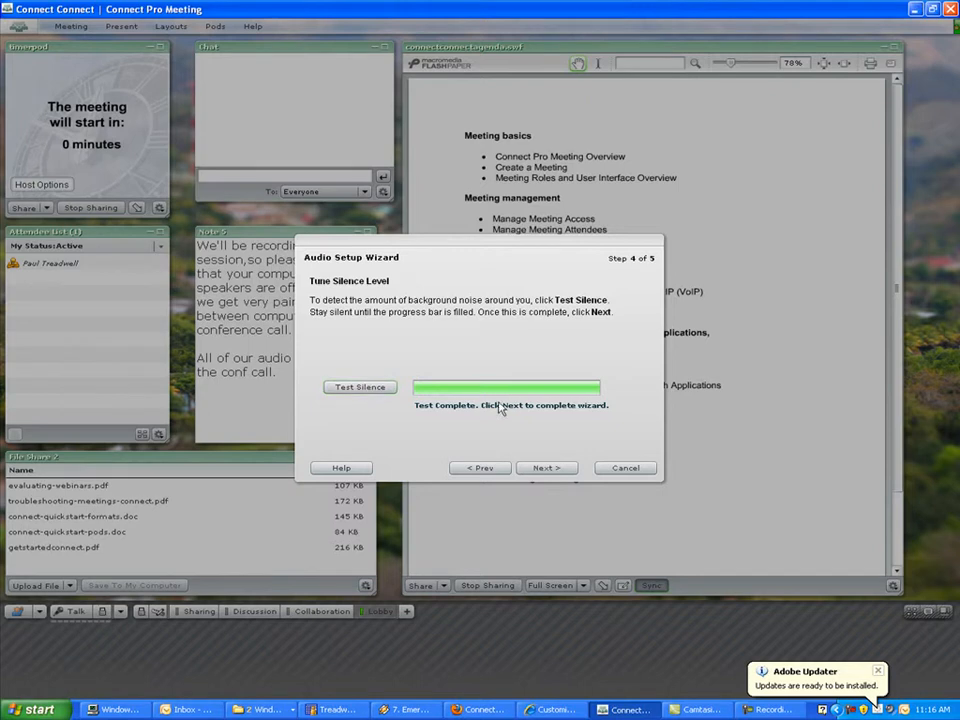
click(546, 467)
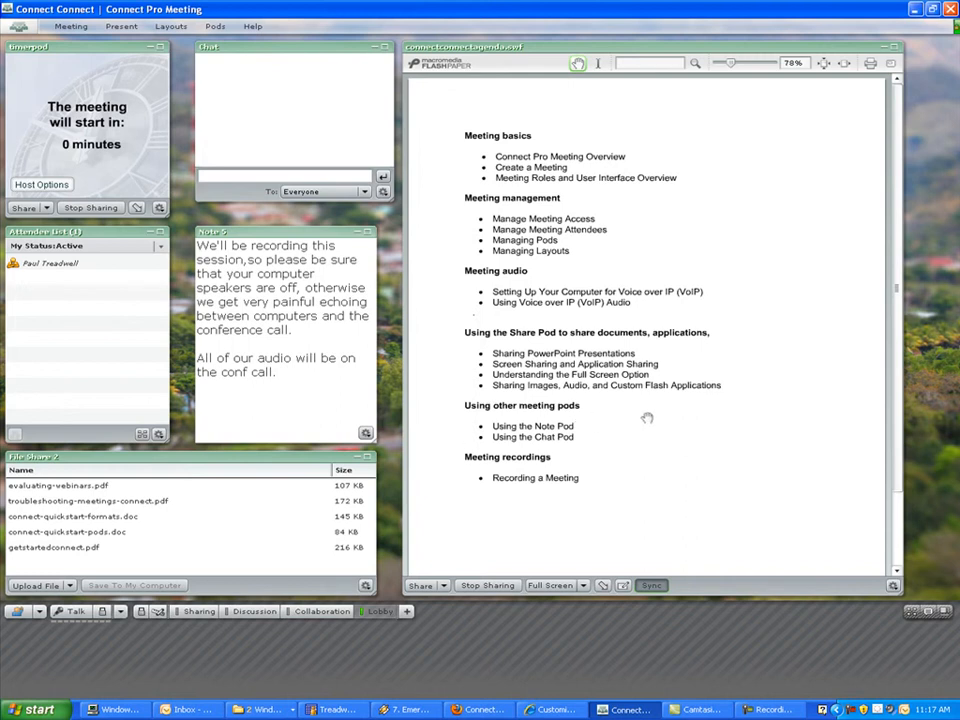